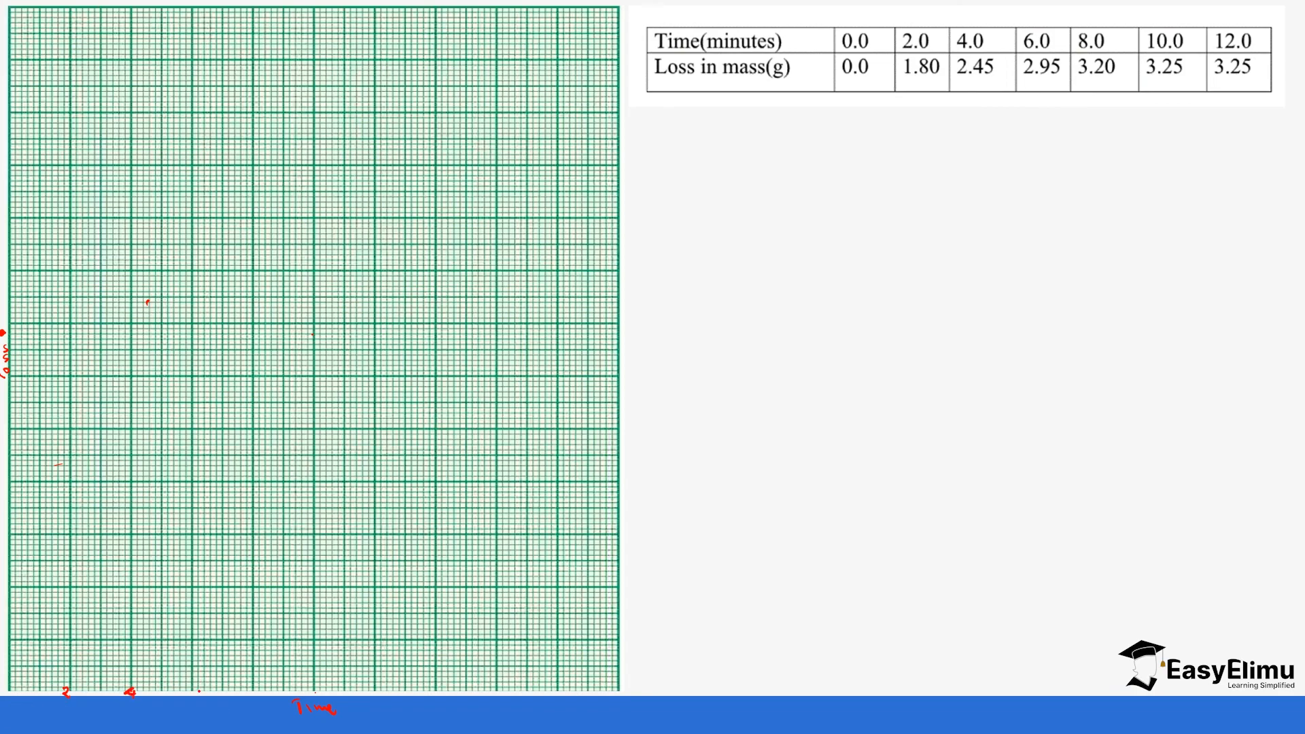
- Label the axes: time 0–12 minutes along the bottom and loss in mass up the side
click(191, 692)
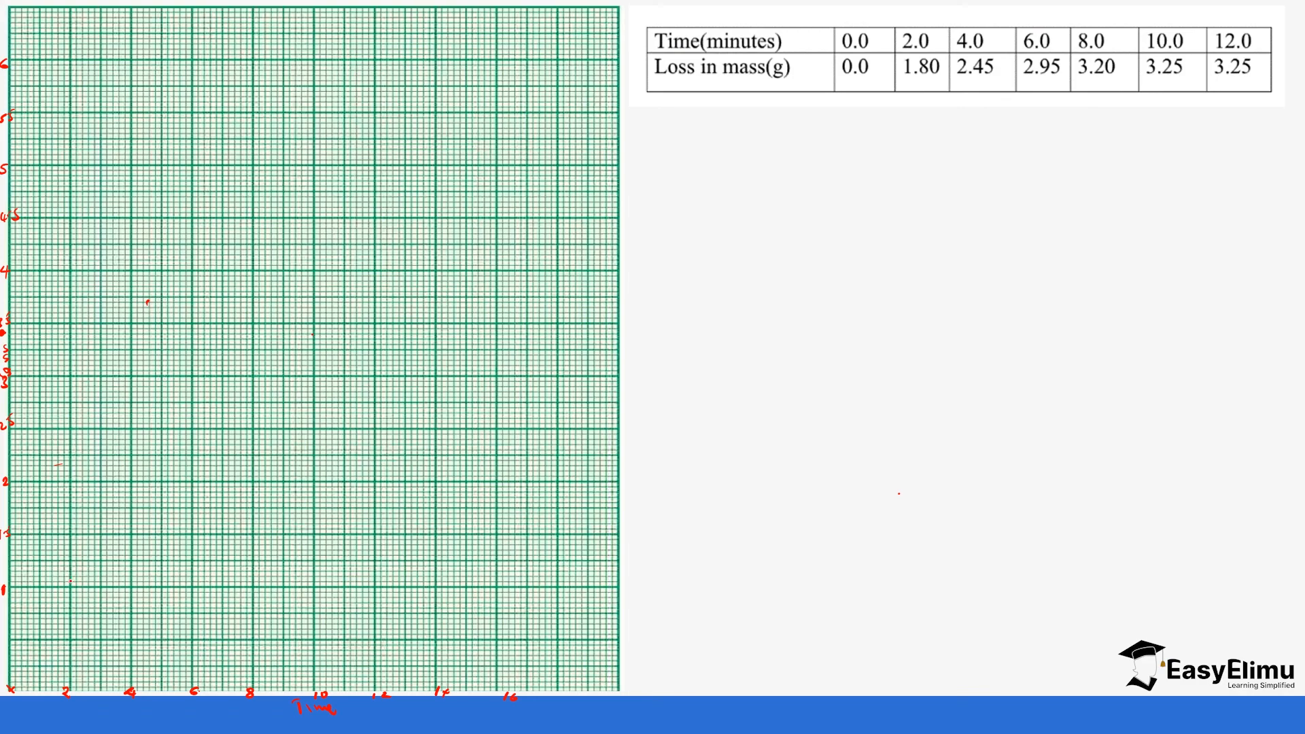
- Mark crosses at (2, 1.80), (4, 2.45), (6, 2.95) and (8, 3.20) on the grid
click(73, 533)
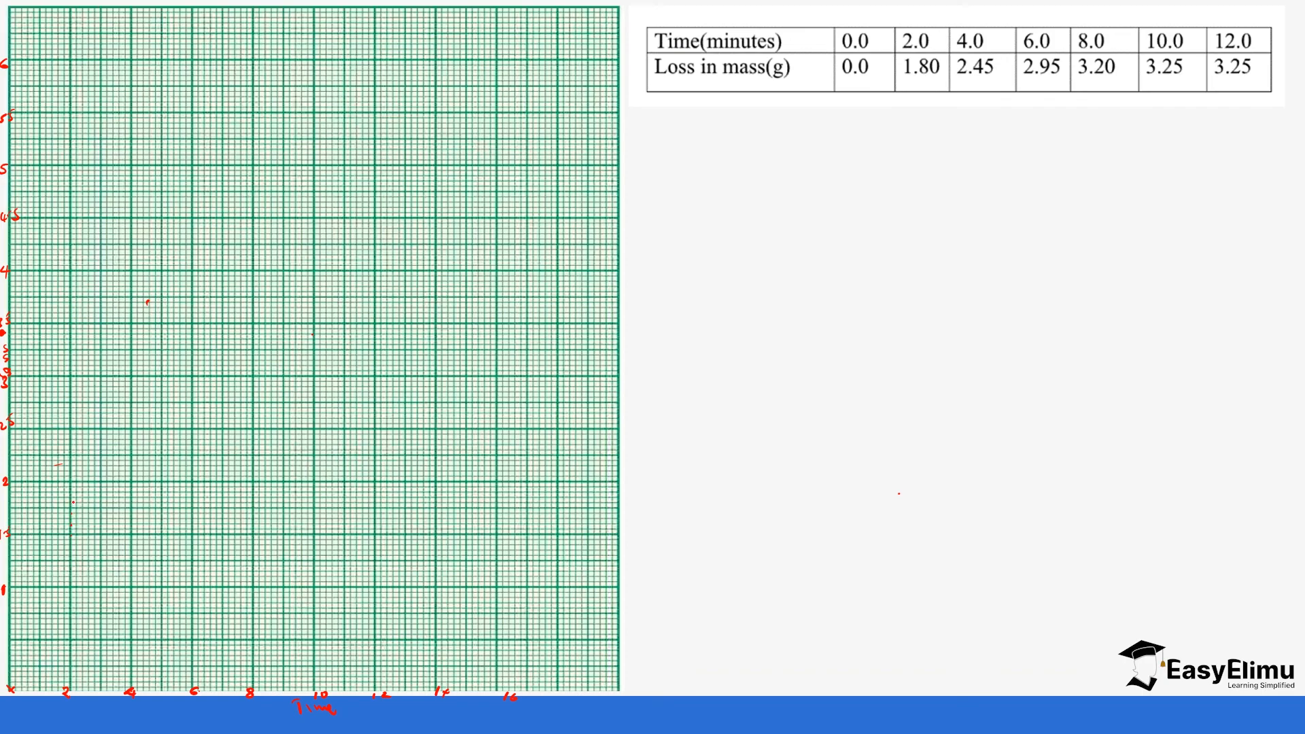
click(71, 503)
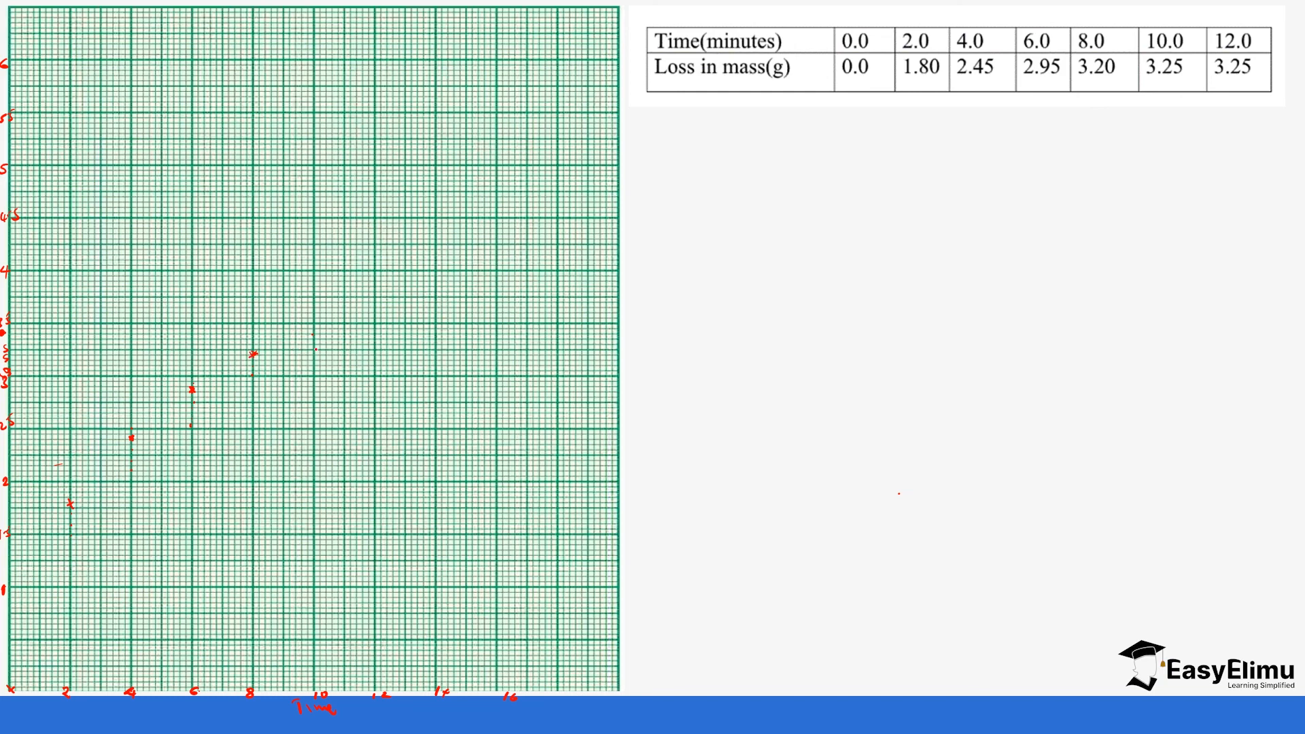
- Plot the 10- and 12-minute points and sketch a smooth curve from the origin that levels off
click(313, 352)
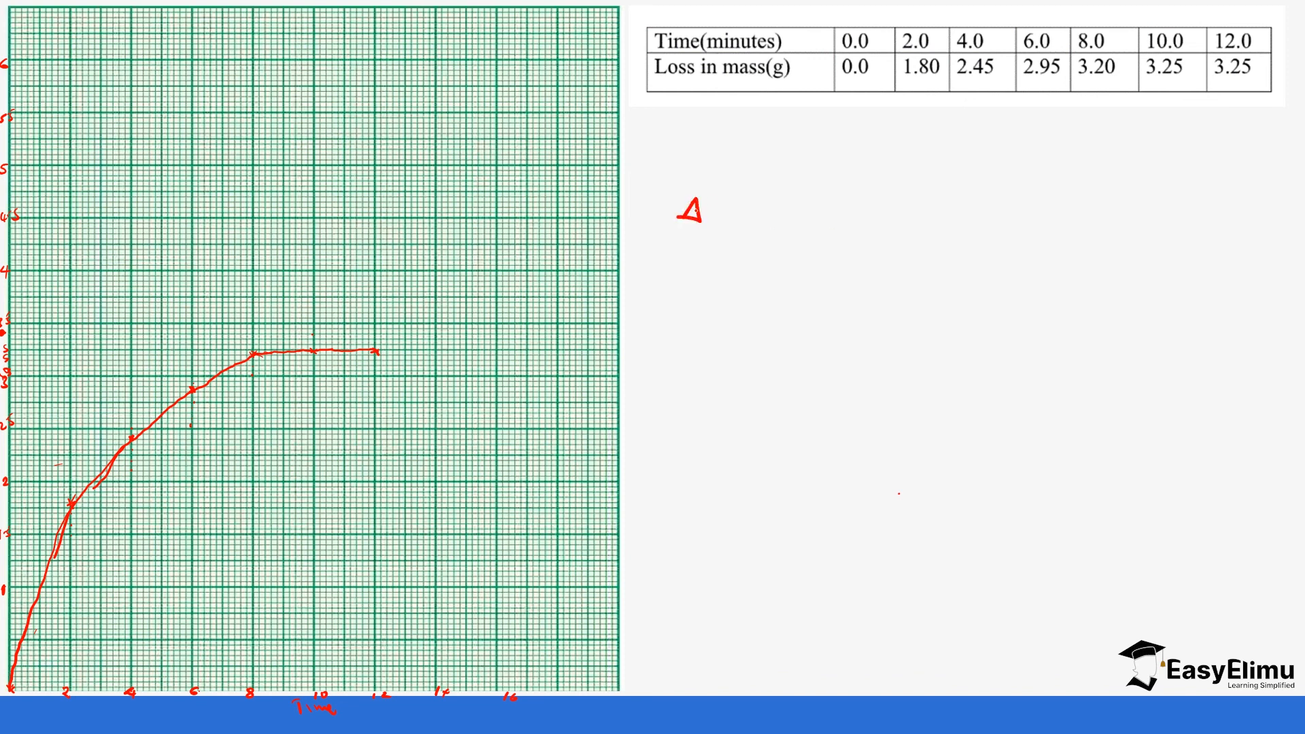
- Handwrite Δx = 2 − 0 with notes 0 min and 1.8, and dashed guide lines from the 2-minute point
text(x =)
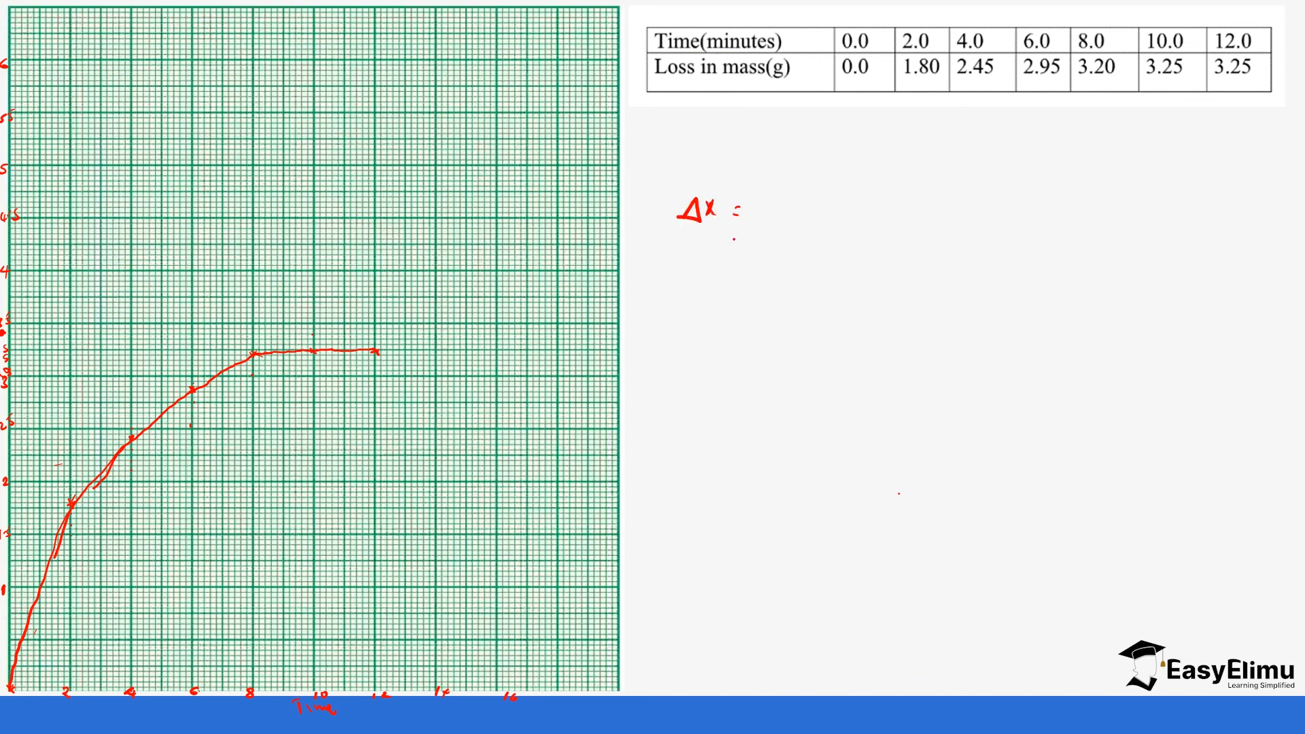
text(2-C)
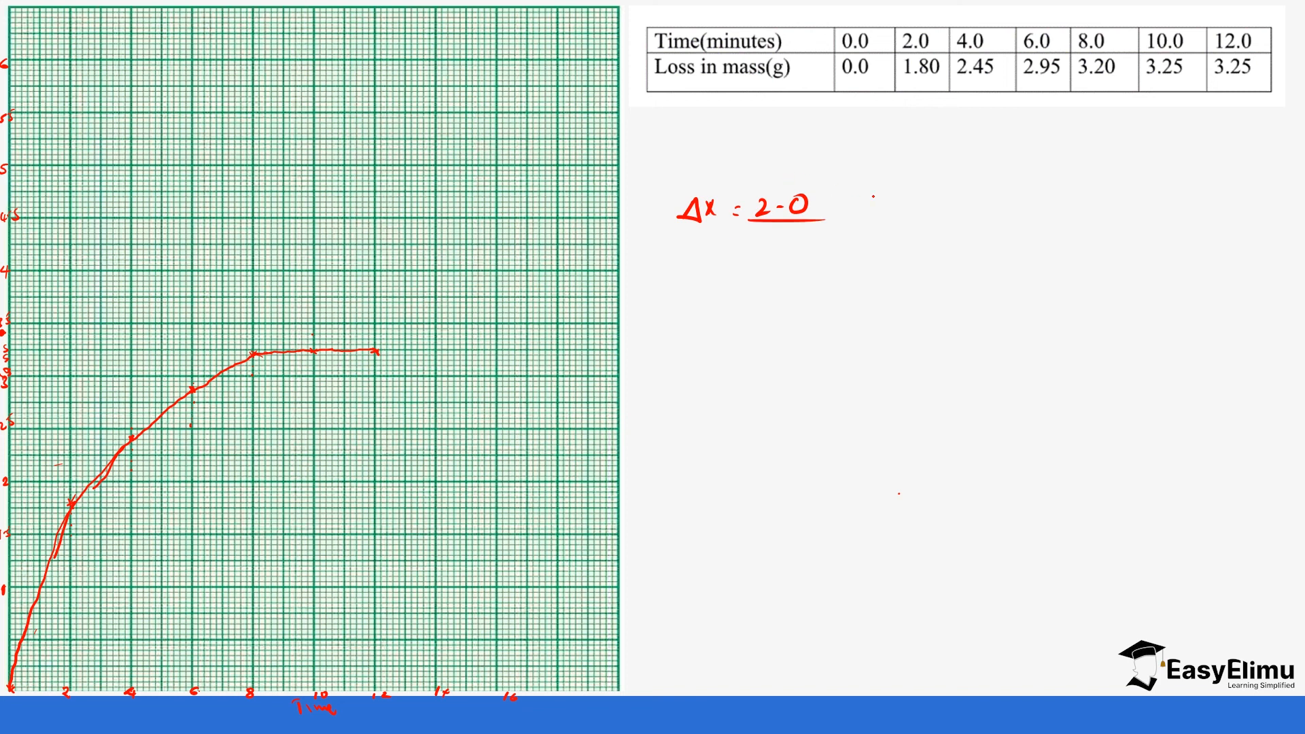
text(0 min)
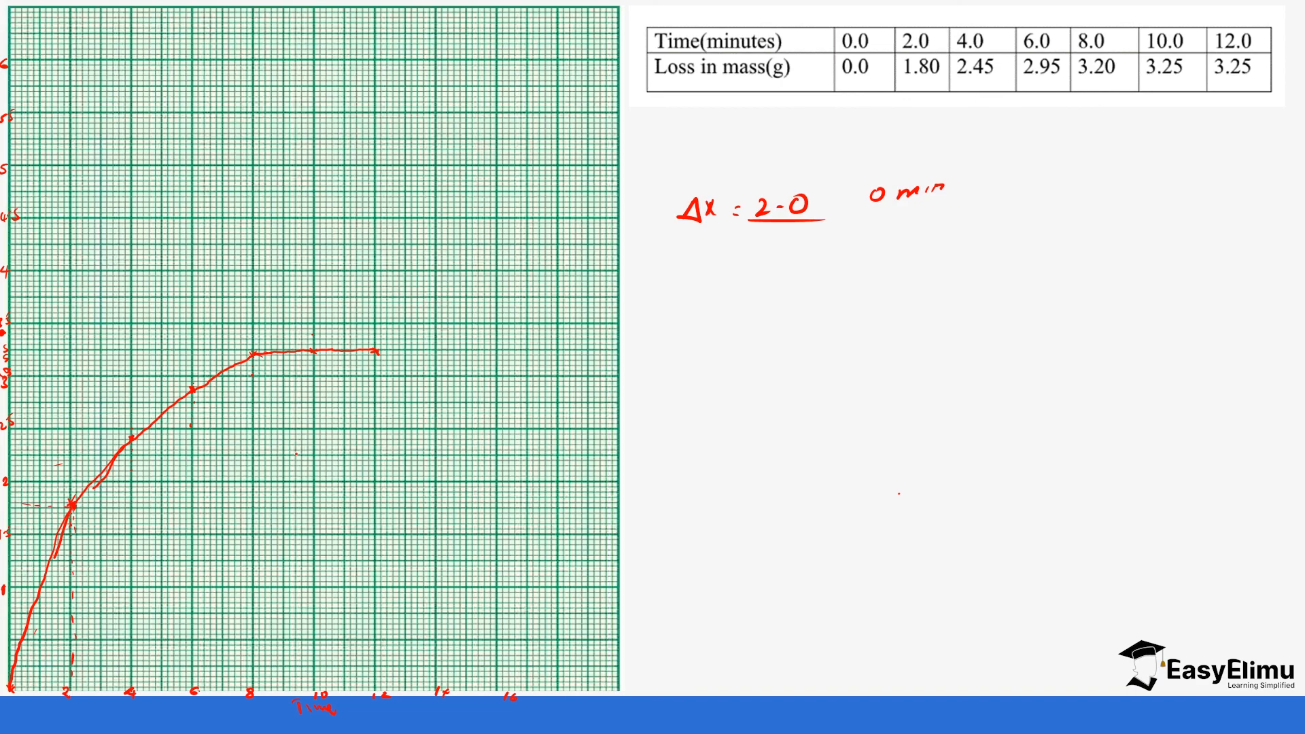
text(1.8 min)
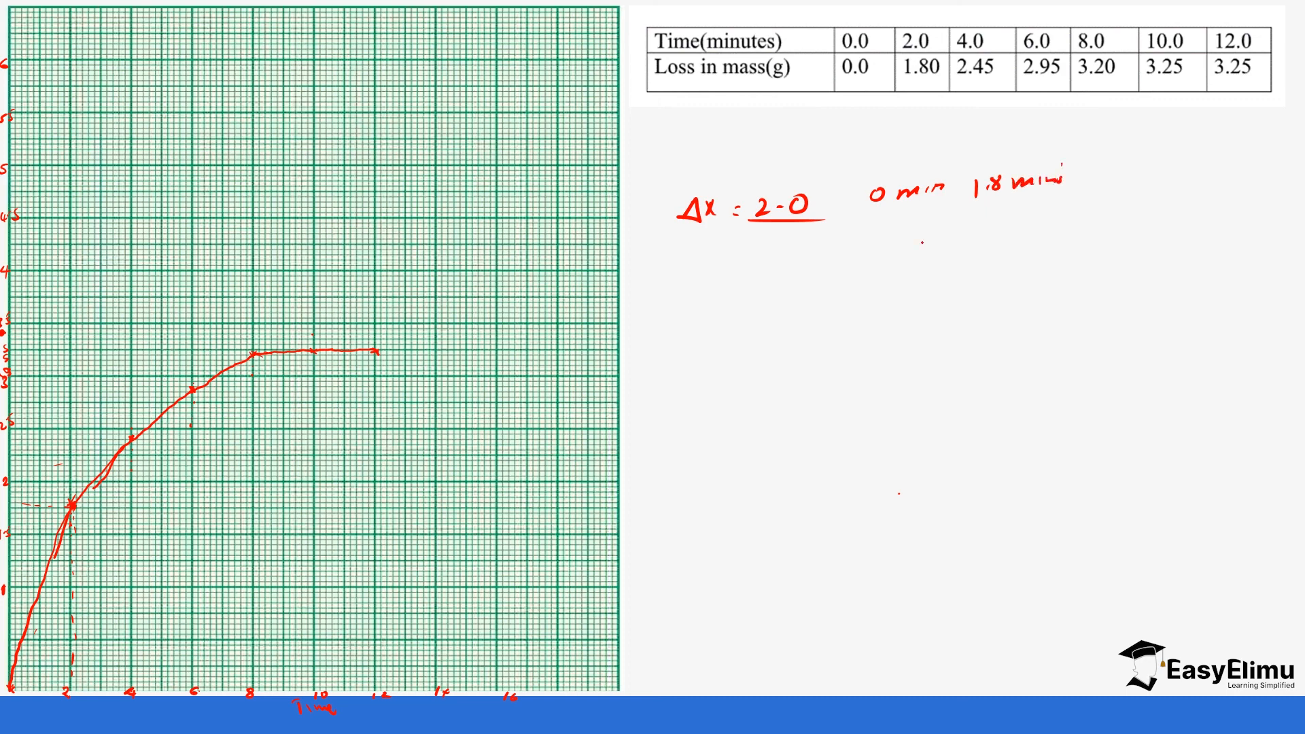
text(1:?)
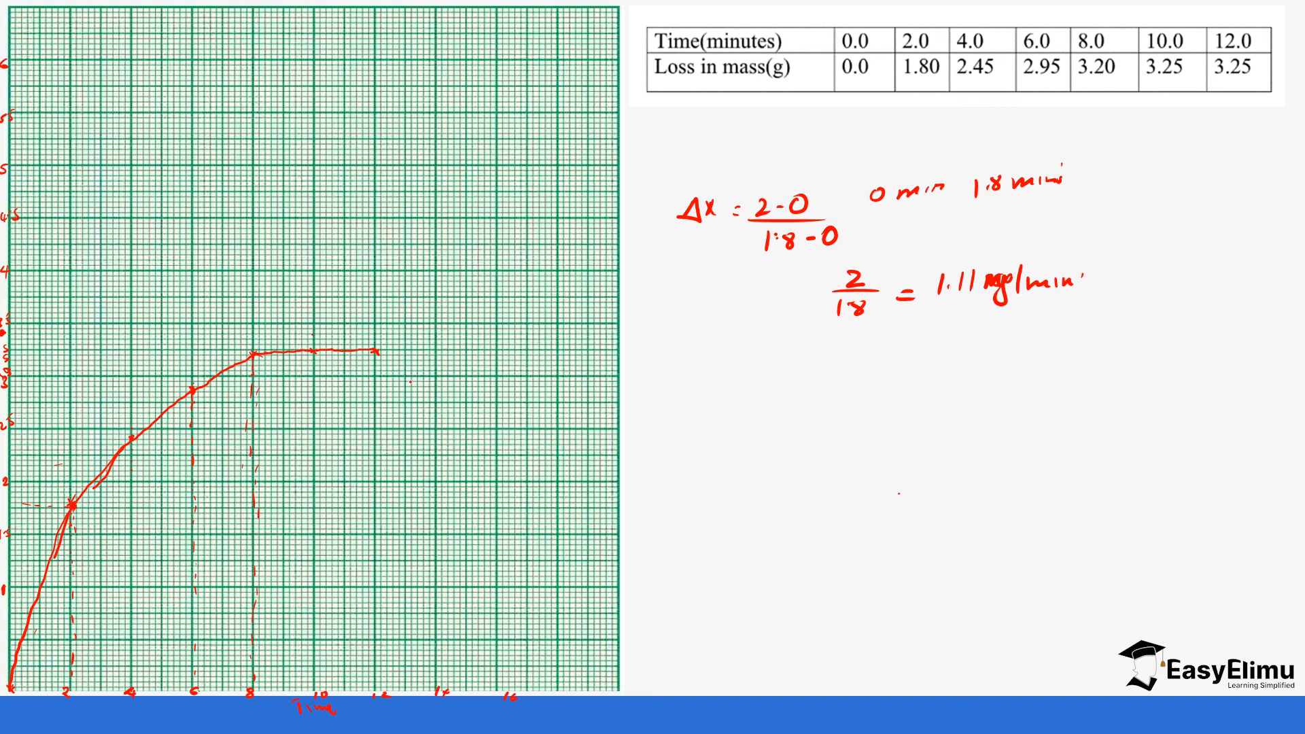
mouse_move(683, 391)
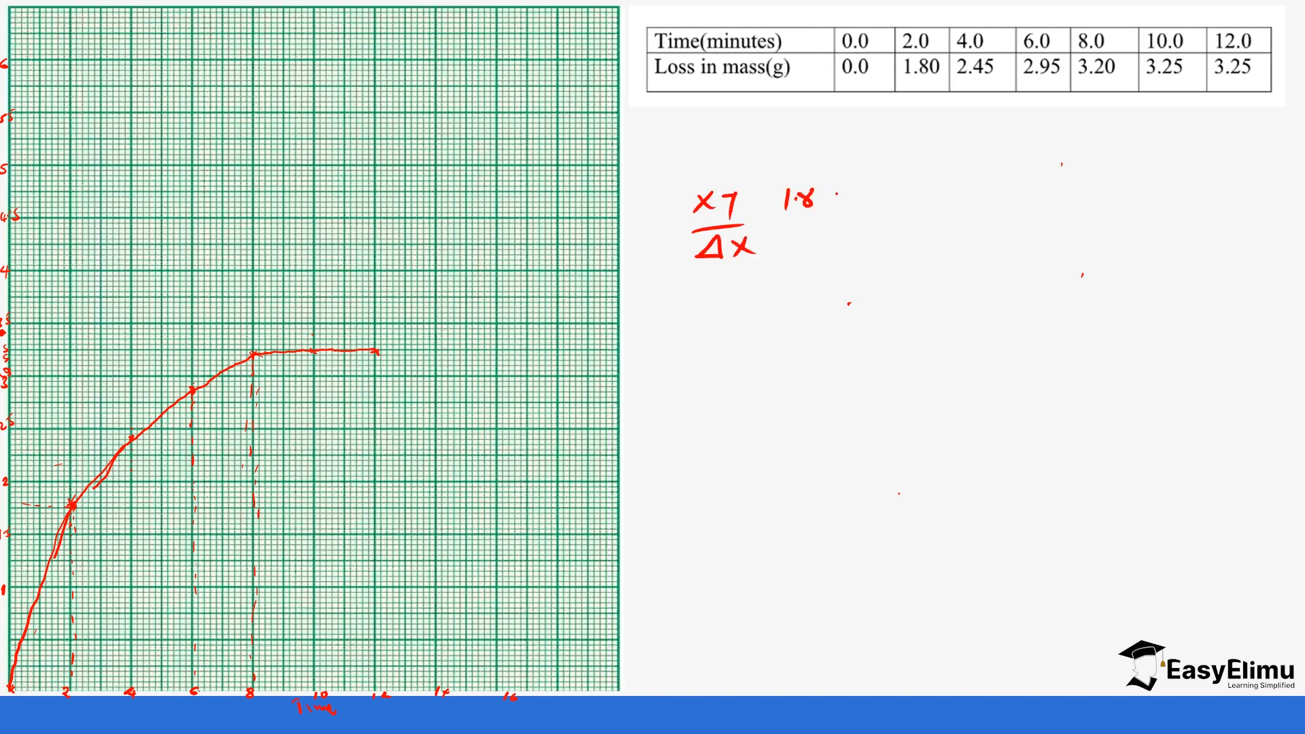
- Write the first rate as (1.8 − 0)/(2 − 0) = 1.8/2 = 0.9 g/min
text(-2)
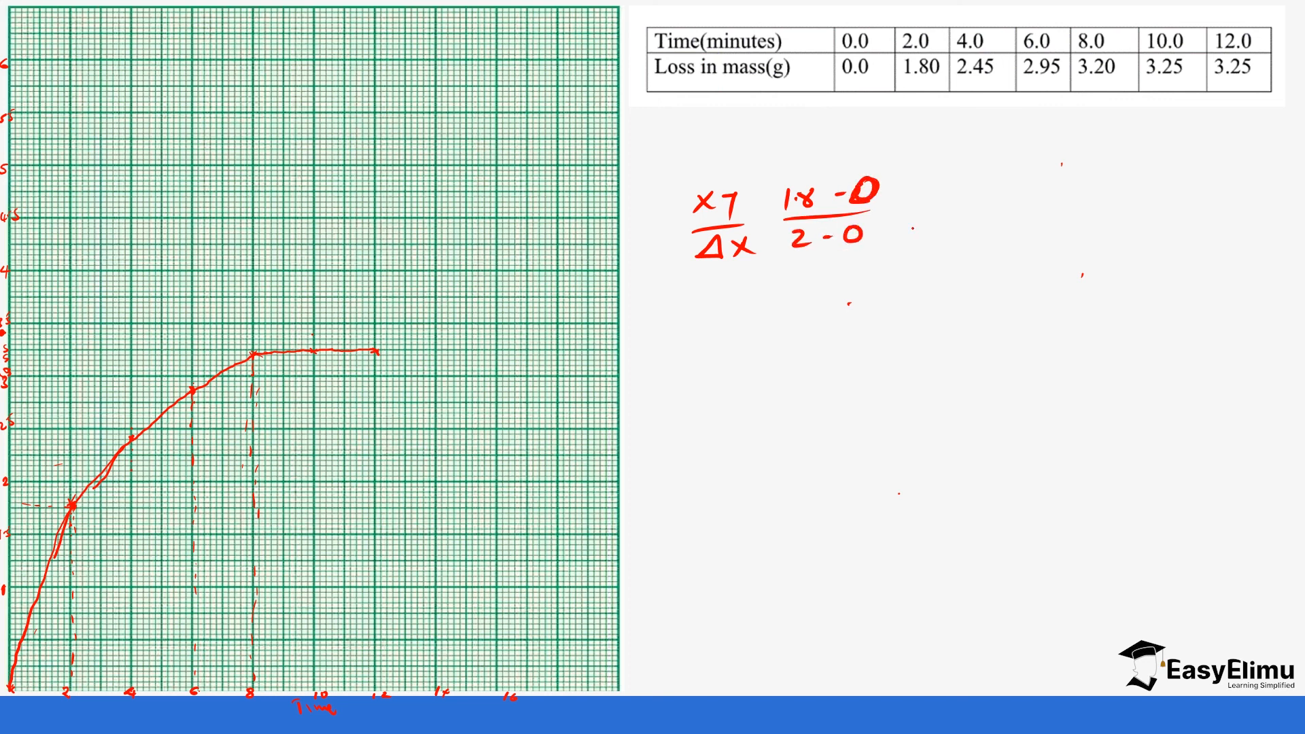
text(= 1.8)
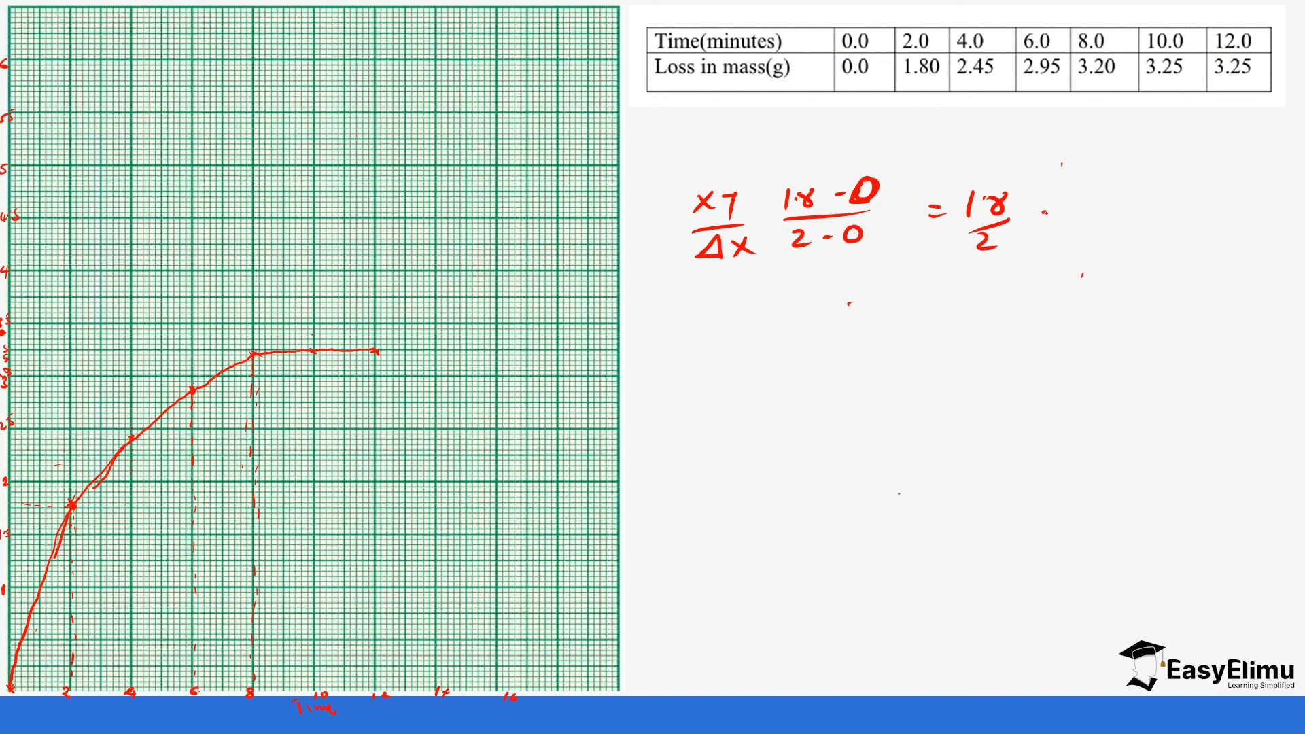
text(0.9g/)
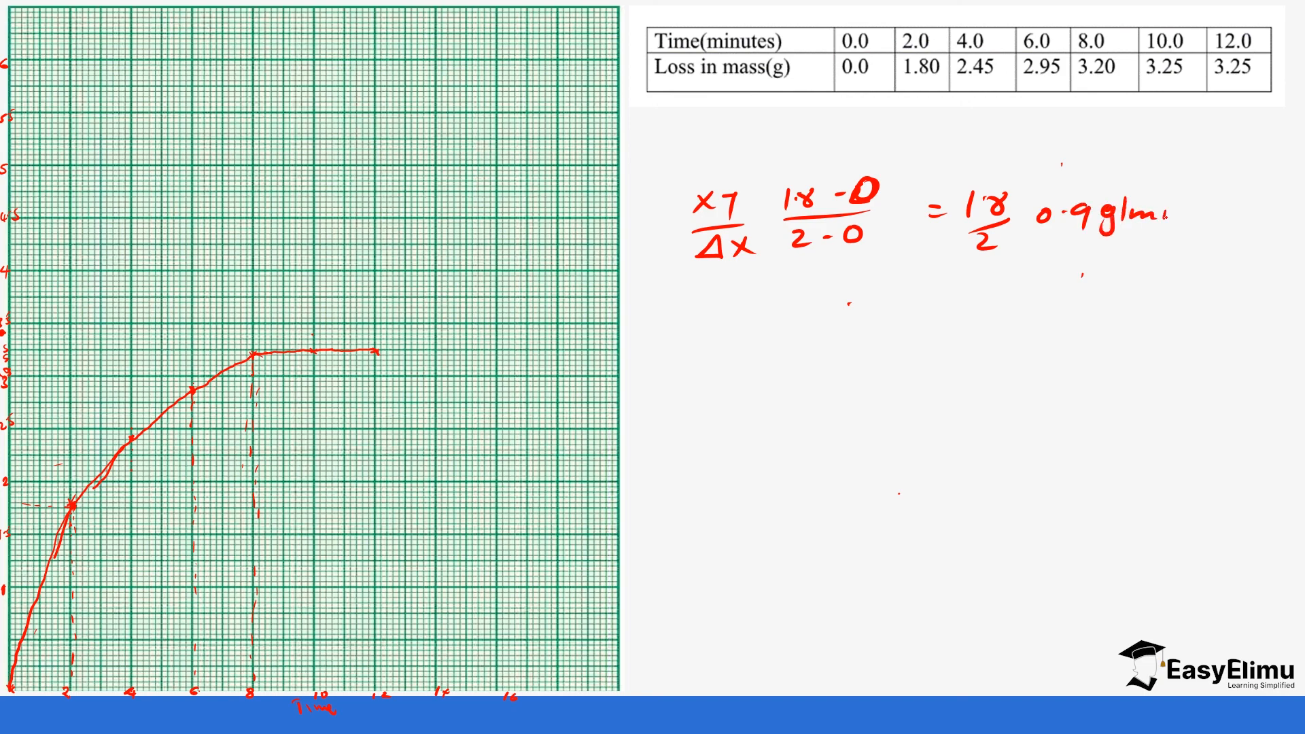
text(min.)
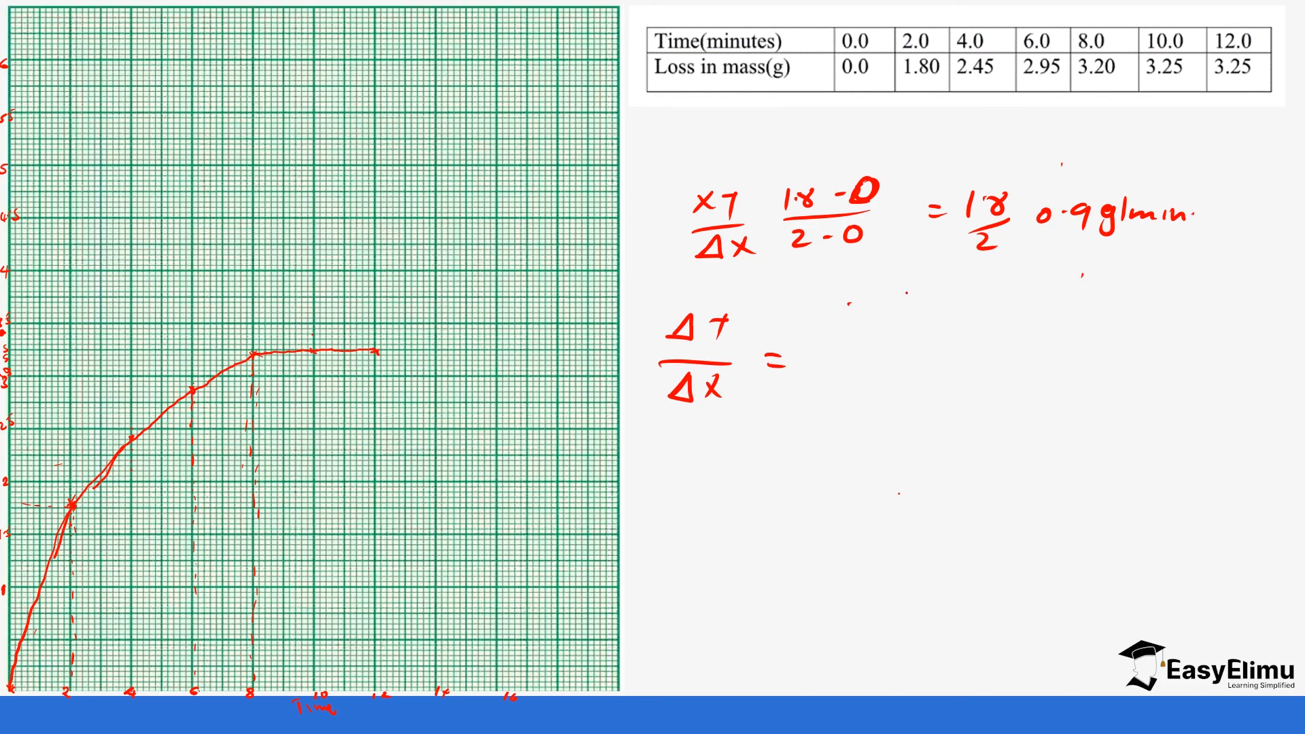
- Write the second rate as (3.20 − 2.95)/(8 − 6) = 0.25/2 = 0.125 g/min
text(2.9)
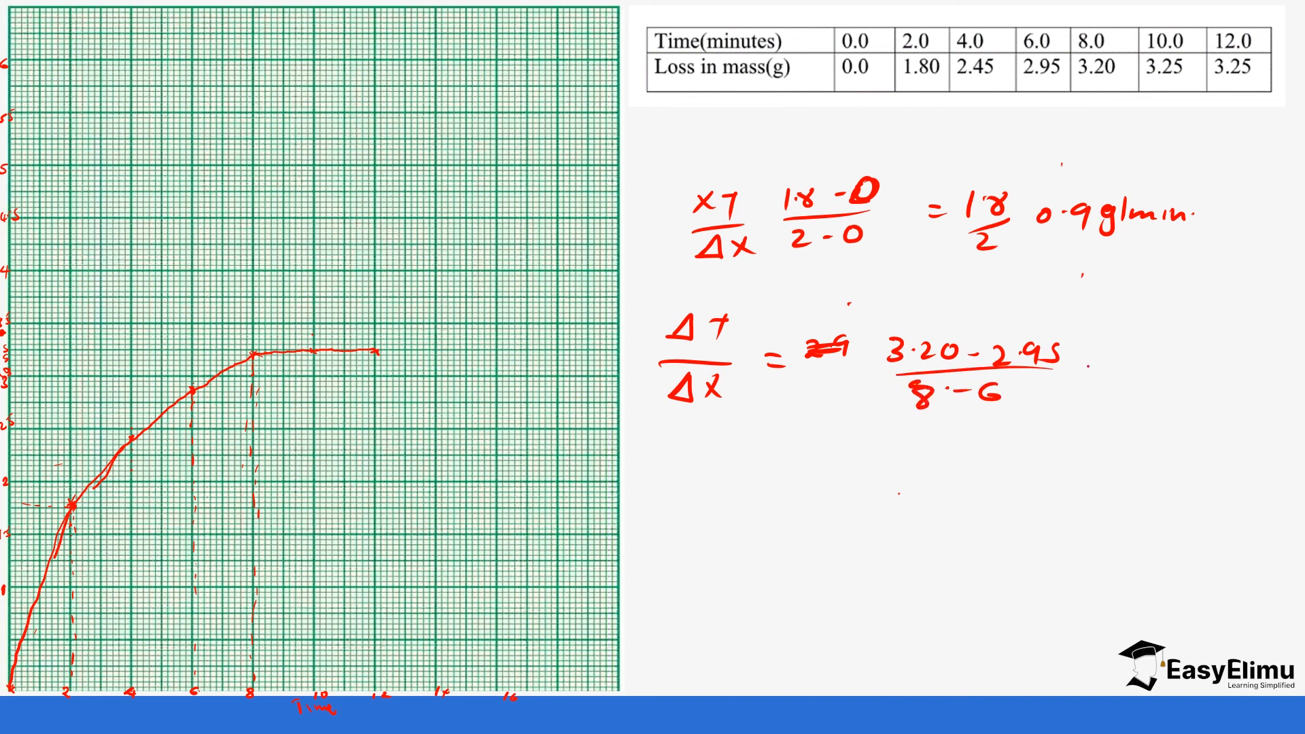
text(=)
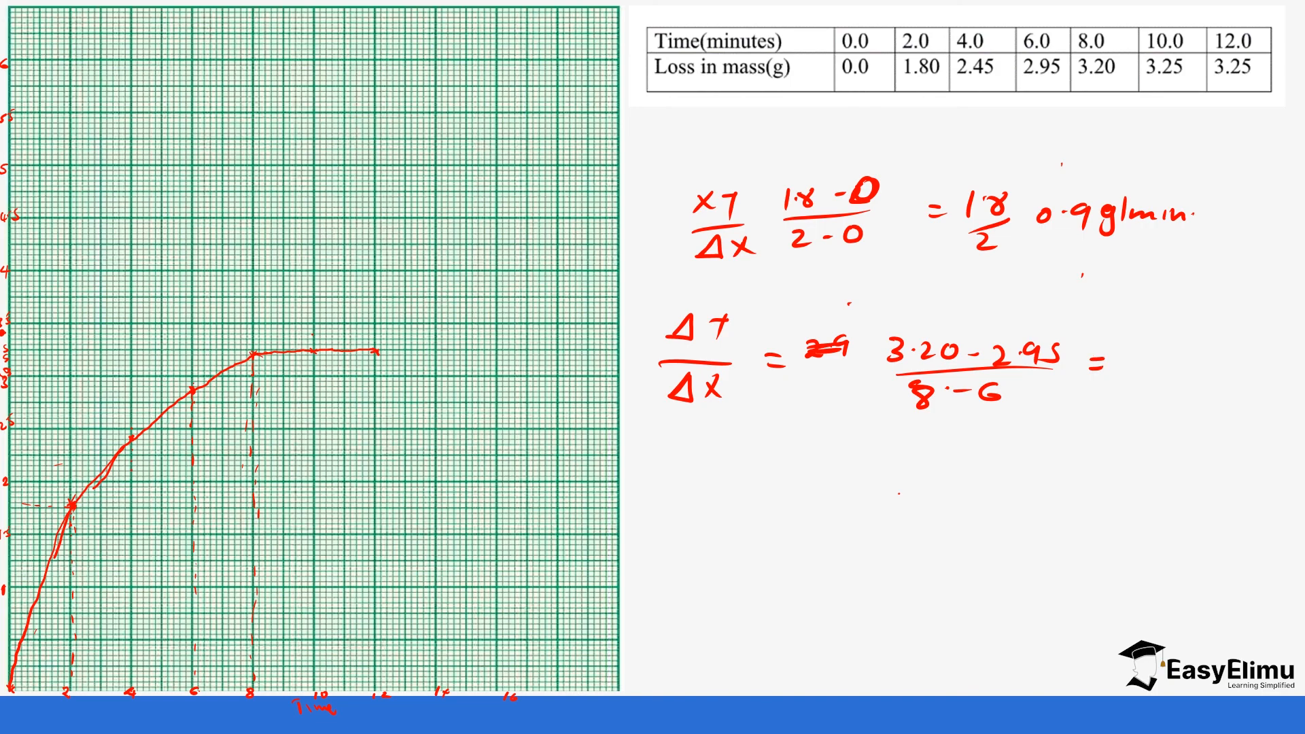
text(0..)
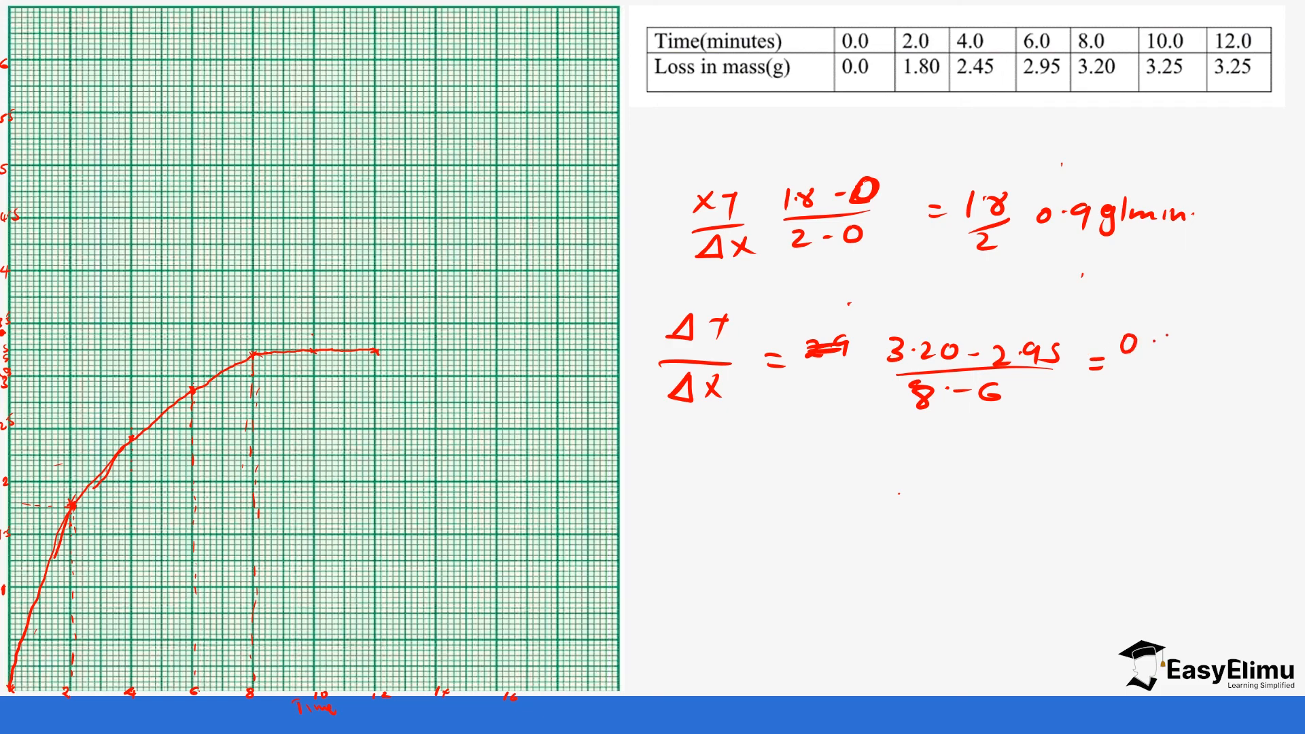
text(25)
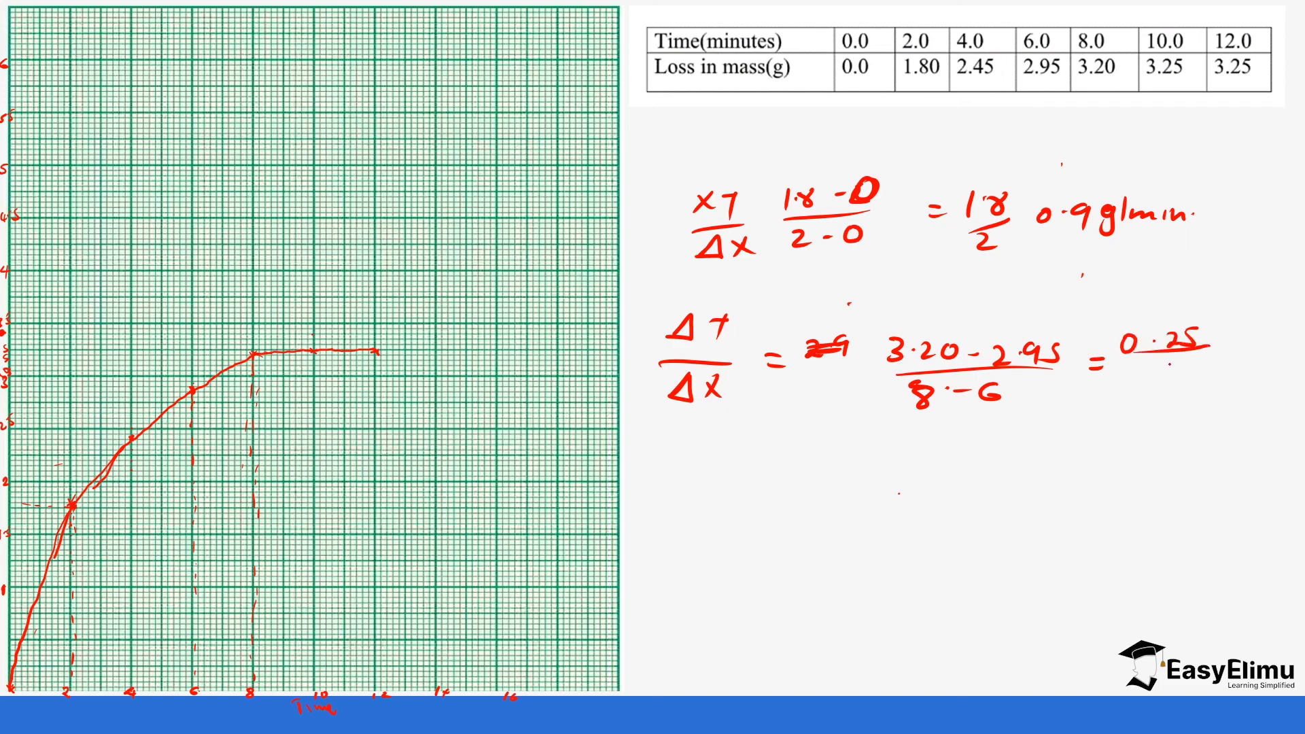
text(2)
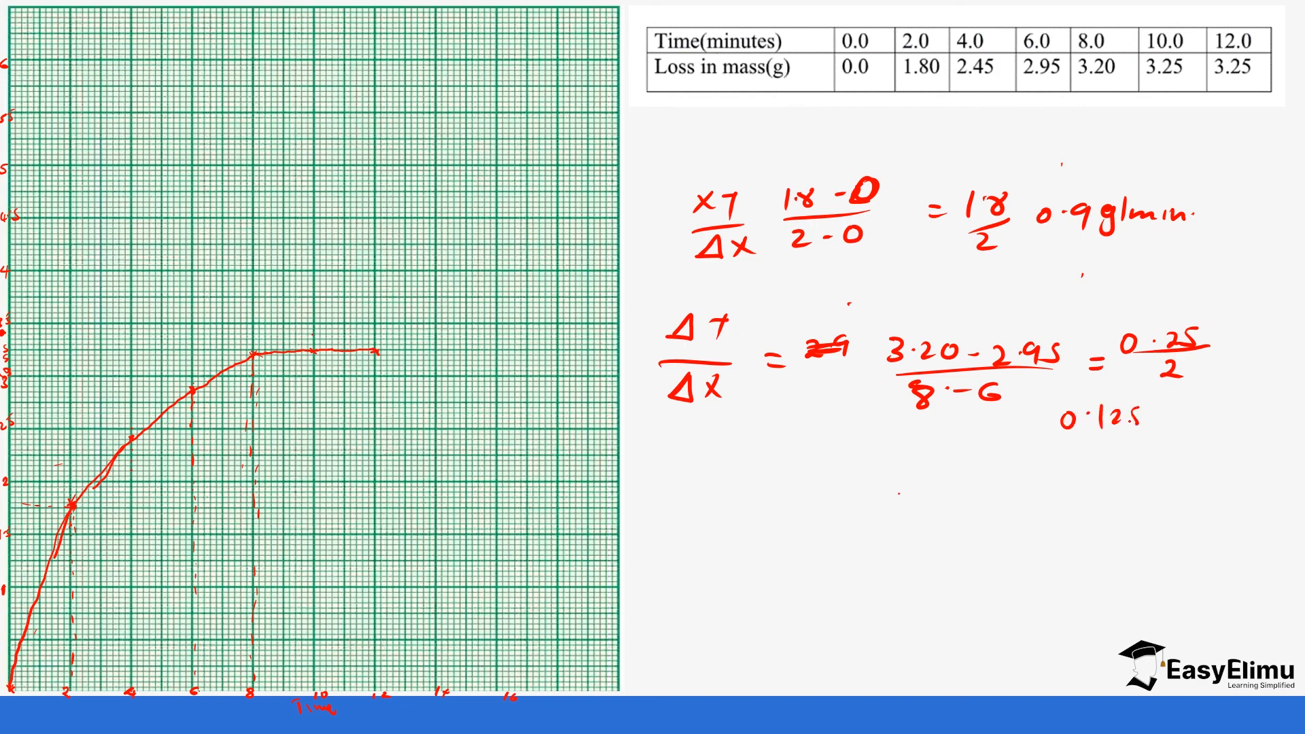
text(g/min)
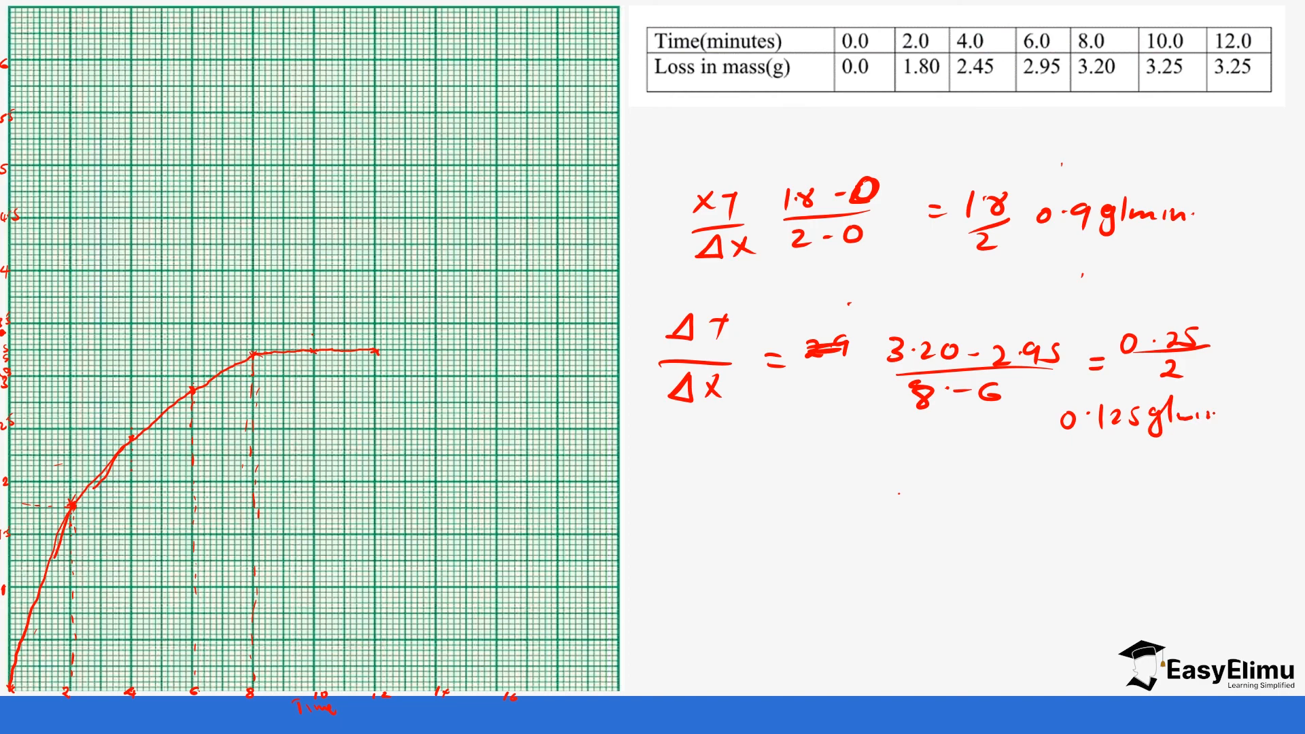